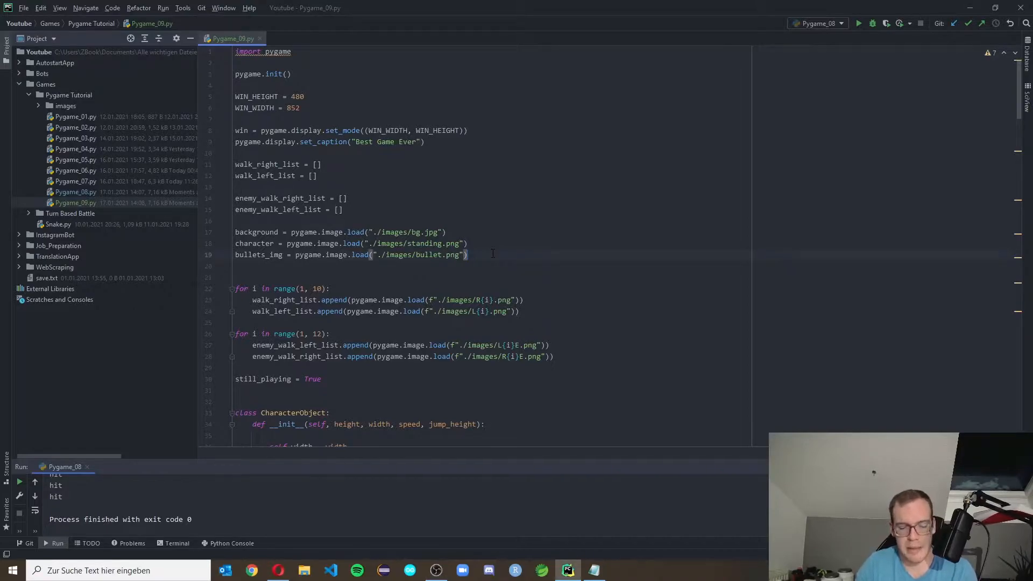
# Add 'score = 0' below the bullets_img image-loading line.
pyautogui.write('score')
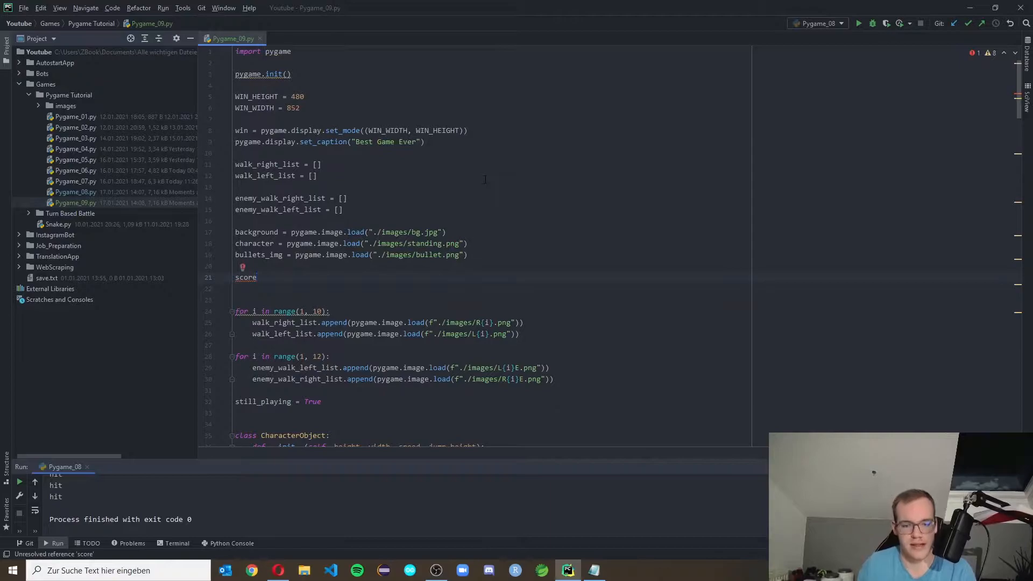
pyautogui.write('= 0')
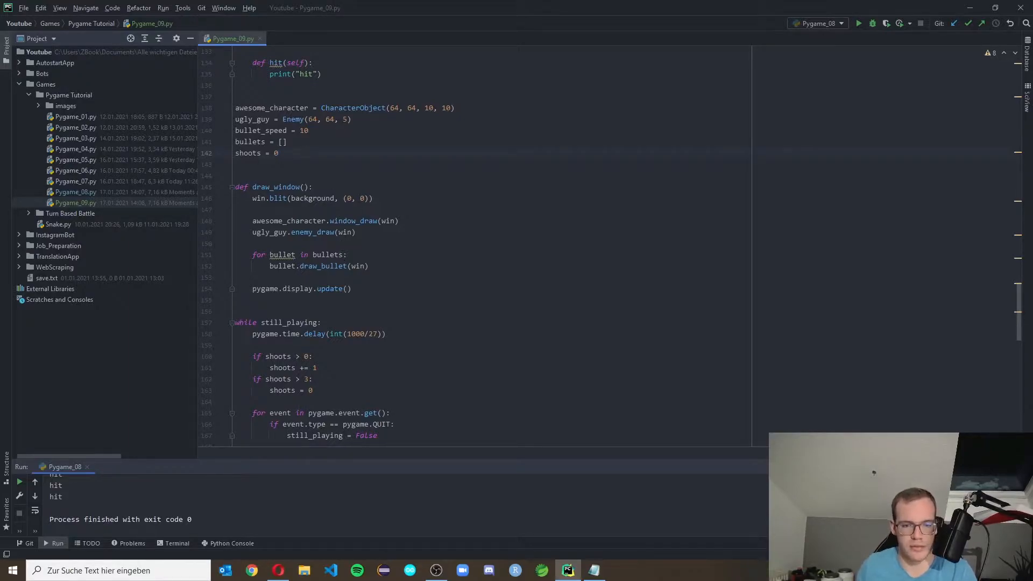
# Define font = pygame.font.SysFont('comicsans', 30, True) below shoots = 0.
pyautogui.click(303, 153)
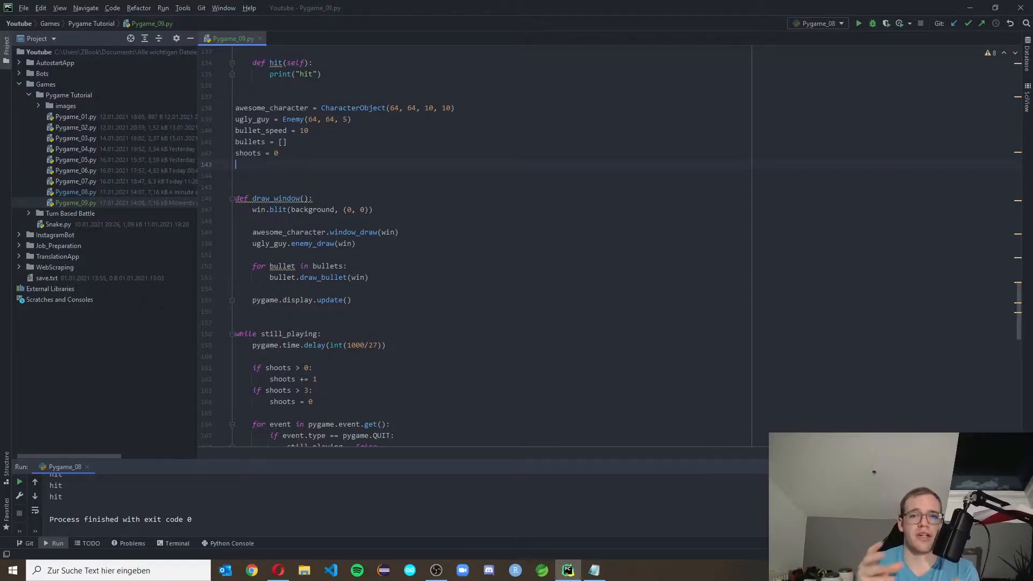
pyautogui.write("font = pygame.font.SysFont('comicsans', 30, True")
pyautogui.write('text =')
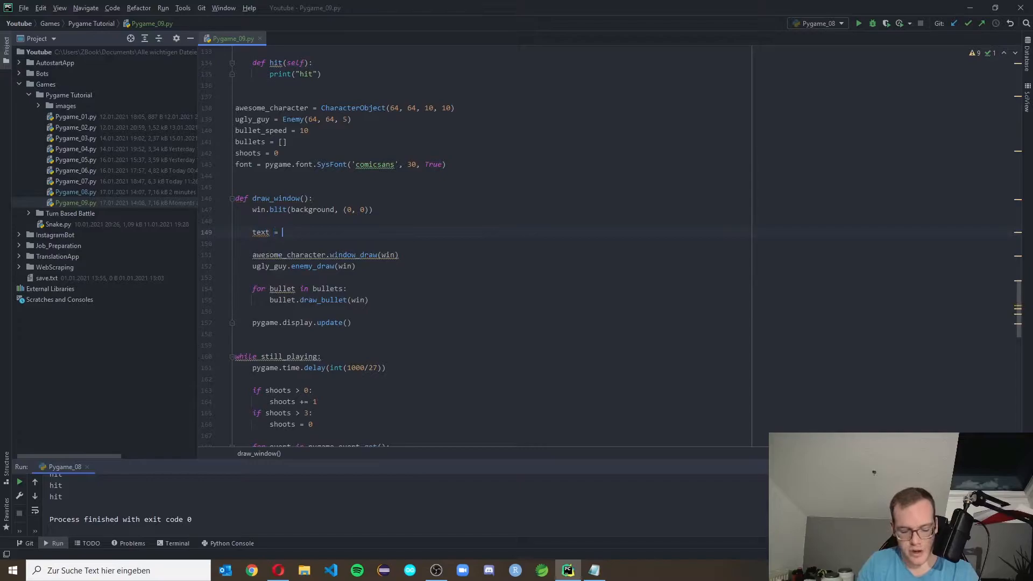
# Render f"Score: {score}" in (40, 40, 40) and begin the win.blit(text, ( line.
pyautogui.write('font.render(f')
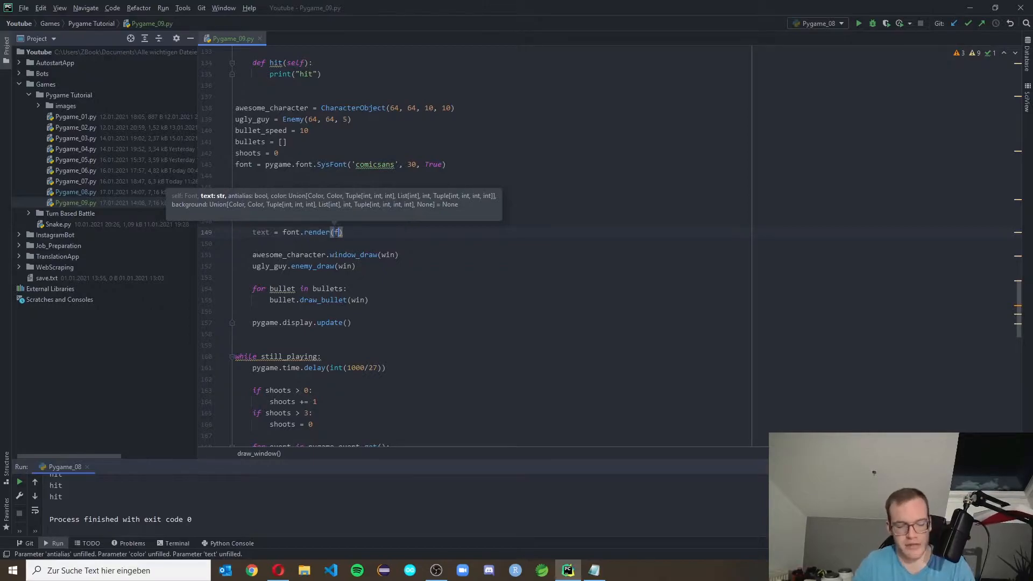
pyautogui.write('"Score: {score}", 1, ()')
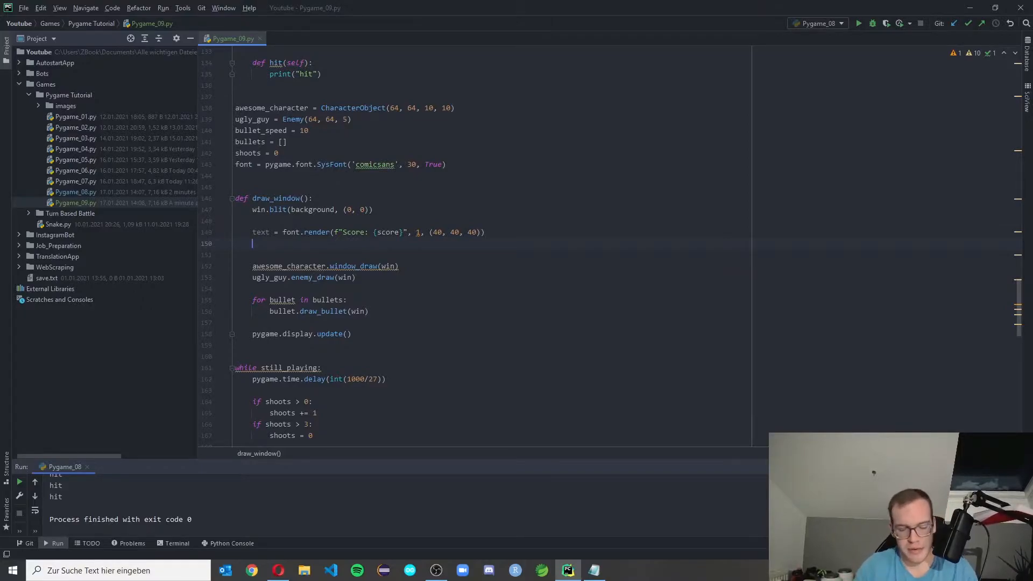
pyautogui.write('win.blit(text, ()')
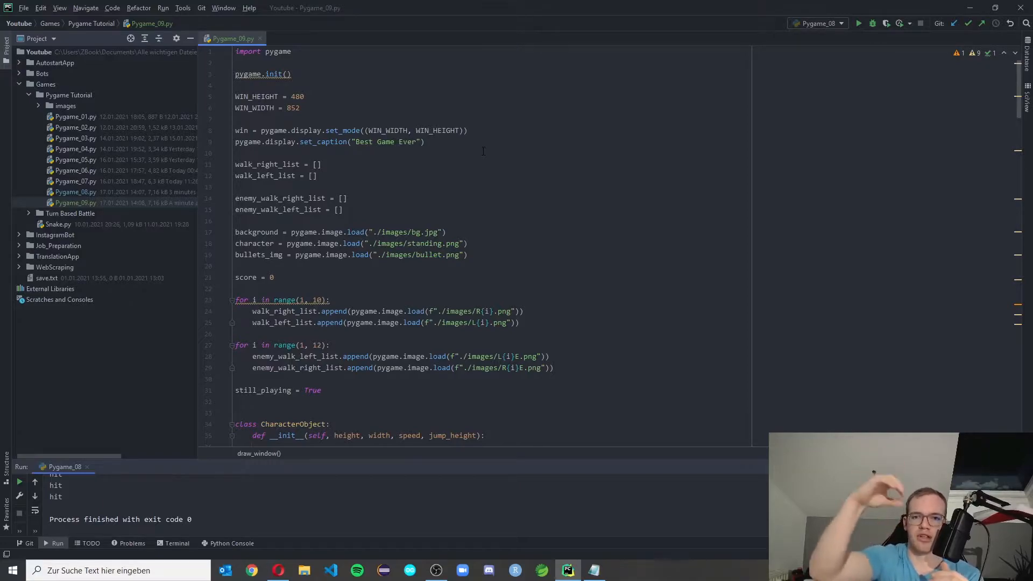
# Finish win.blit(text, (800, 20)) in draw_window and run Pygame_09.
pyautogui.scroll(-3)
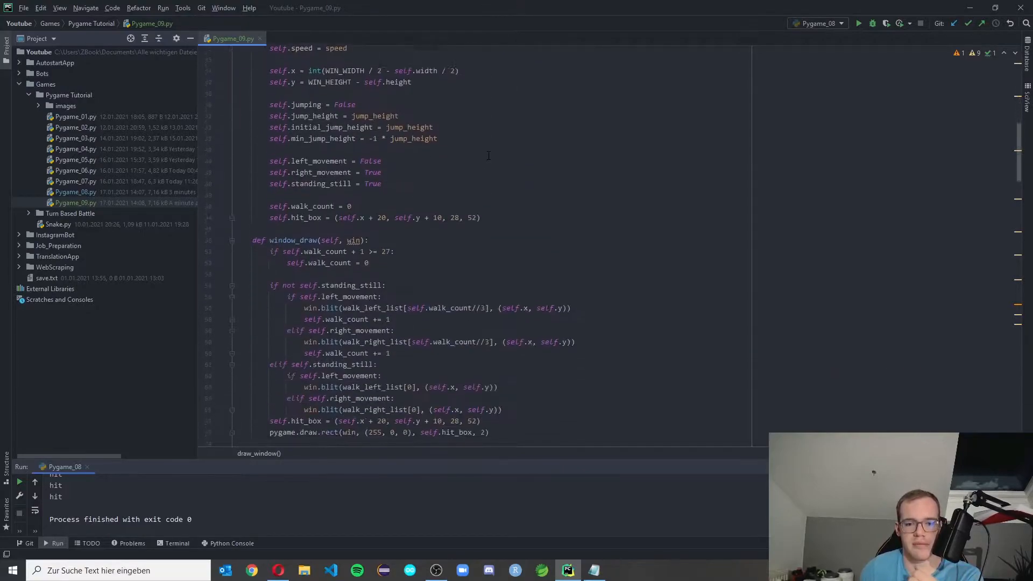
pyautogui.scroll(-3)
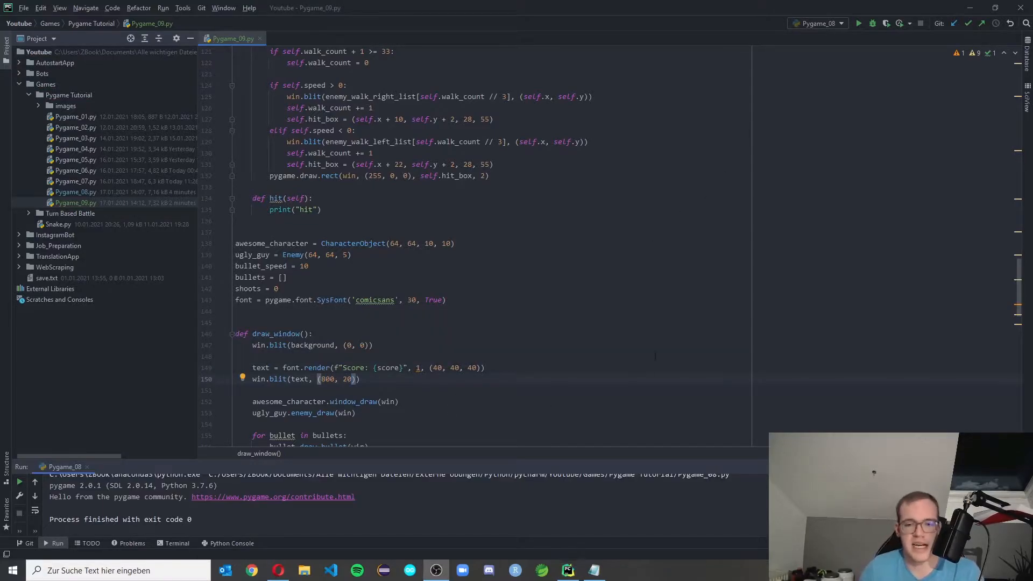
pyautogui.click(858, 23)
pyautogui.write('ugly_guy.hit()')
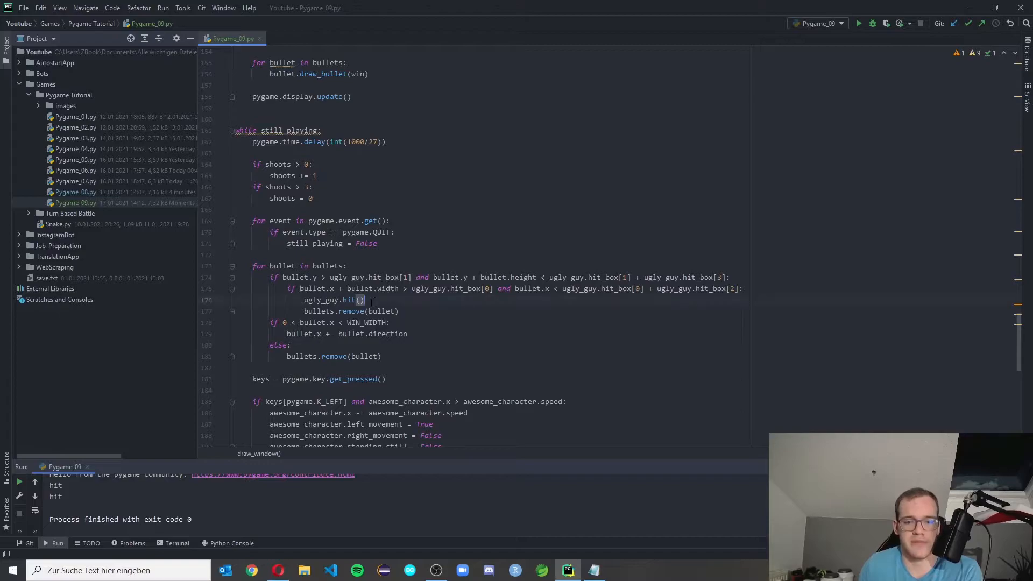
# Run Pygame_09.py and shoot the enemy until the counter shows Score: 60.
pyautogui.click(858, 23)
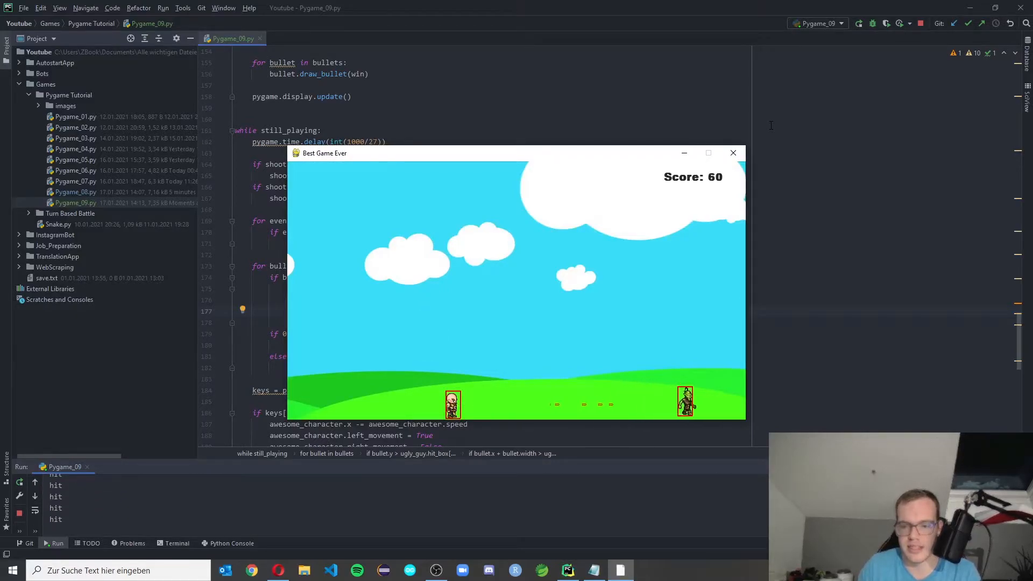
# Close the game and add self.health = 10 below hit_box in Enemy.__init__.
pyautogui.click(732, 153)
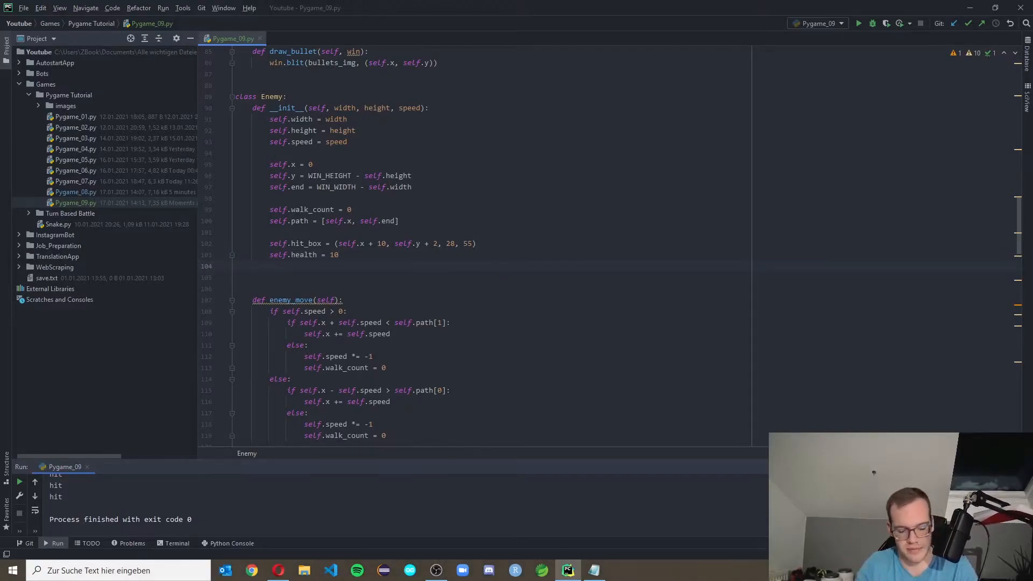
pyautogui.write('self.vis')
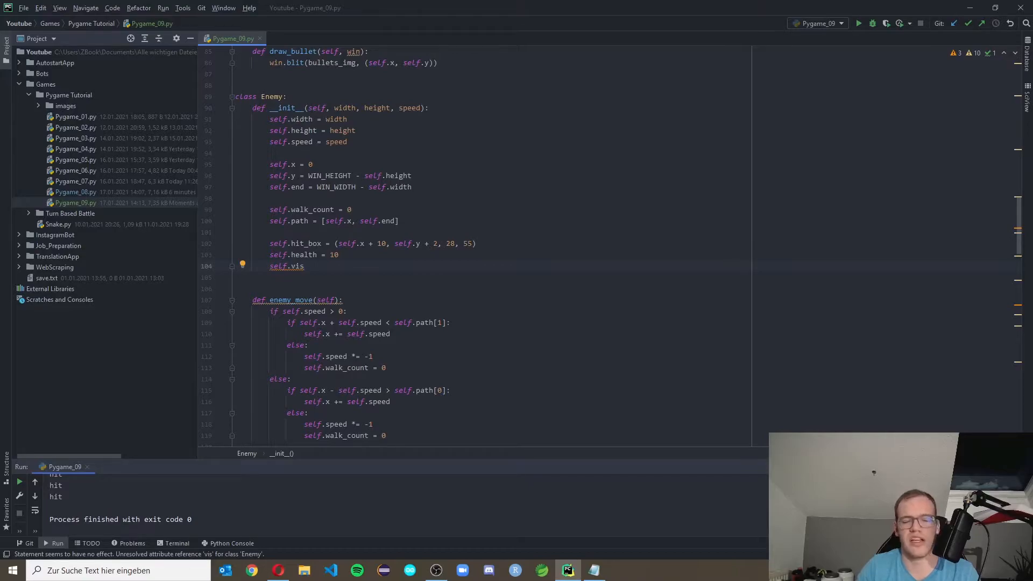
pyautogui.scroll(-3)
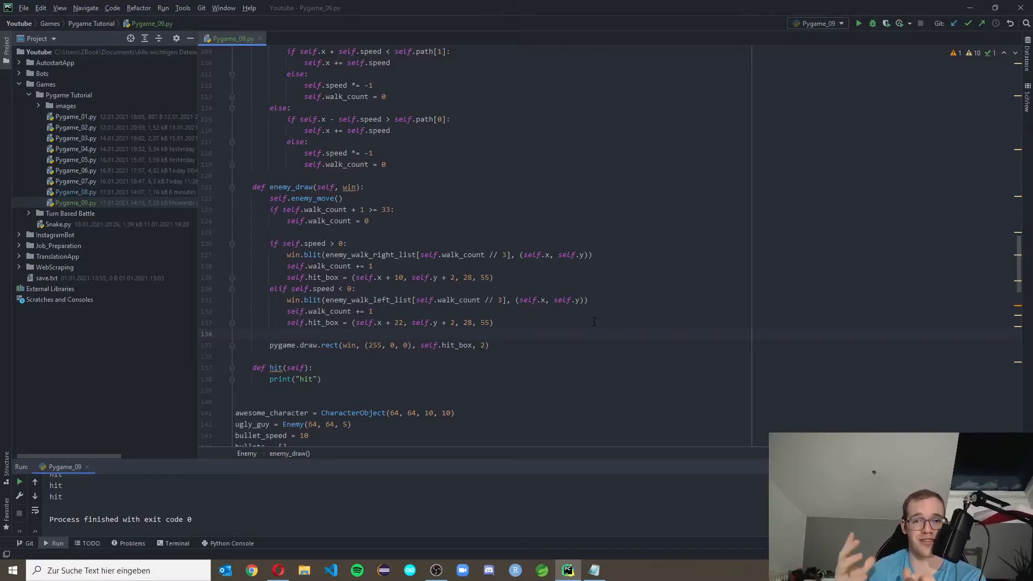
# Start a red pygame.draw.rect(win, (255, 0 line above the hit-box outline.
pyautogui.write('pygame.draw.rect(win, (255, 0)')
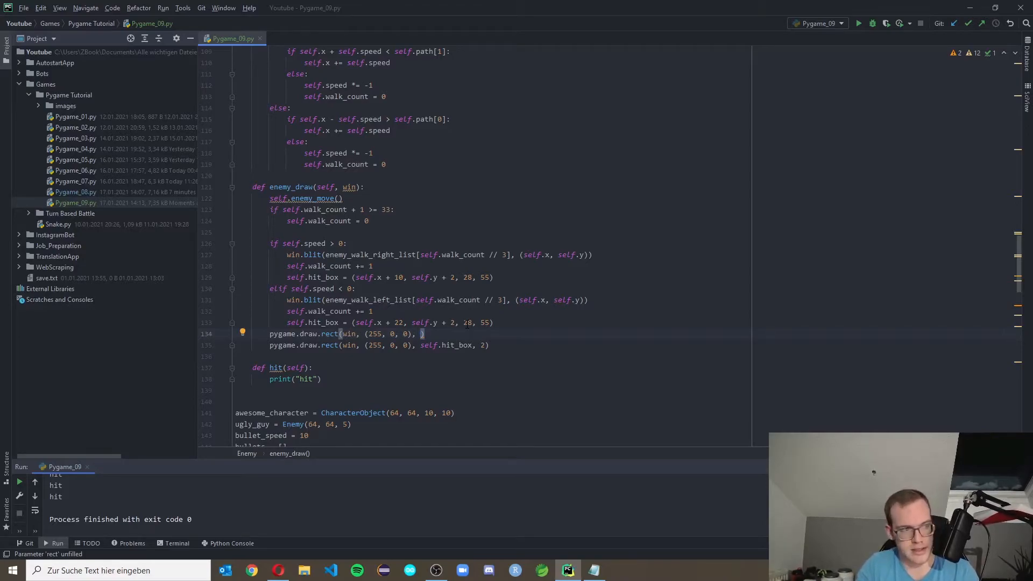
# Size the red rect 40 by 10 at (self.hit_box[0], self.hit_box[1]).
pyautogui.write('self.hit_box[0], self.hit_box[1], 40, 10')
pyautogui.write('pygame.draw.rect(win, (0, 255, 0), (self.hit_box[0] - 6, self.hit_box[1] - 20, 40 - (10 - self.health), 10))')
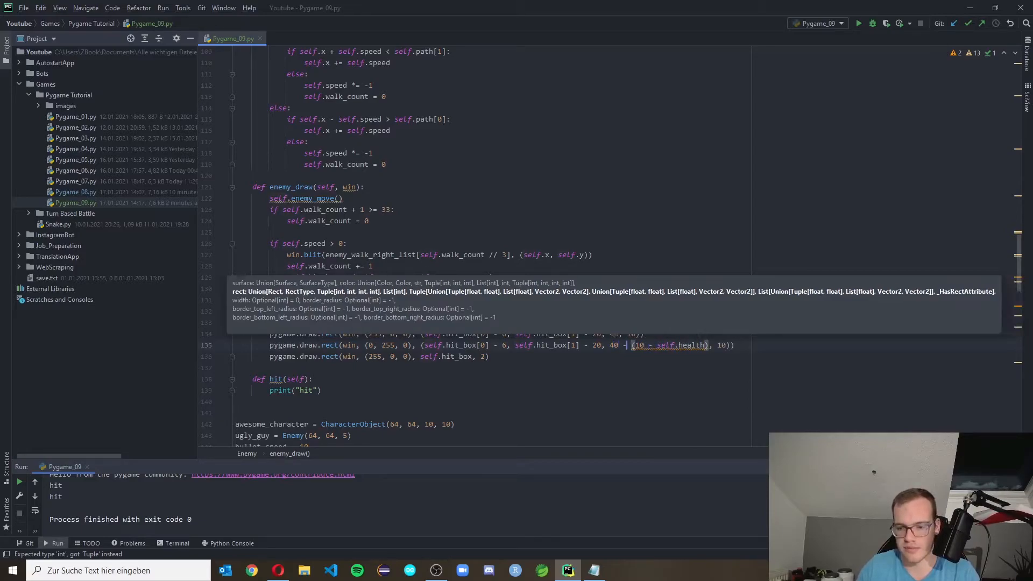
# Offset red bar by -6/-20; add green bar, width 40 - 4 * (10 - self.health).
pyautogui.click(858, 23)
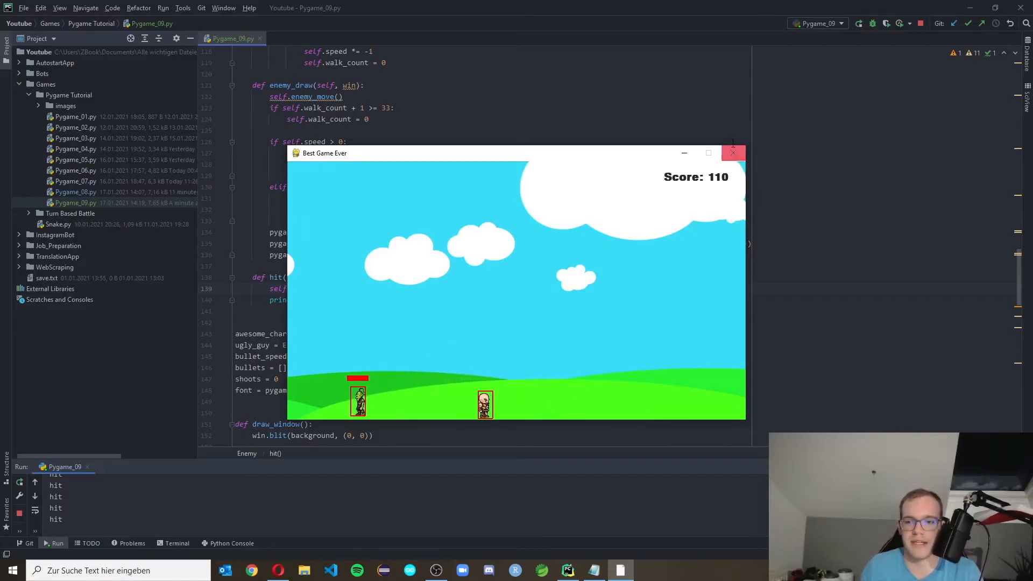
# Close the game and wrap self.health -= 1 in hit() with if self.health > 1:.
pyautogui.click(732, 153)
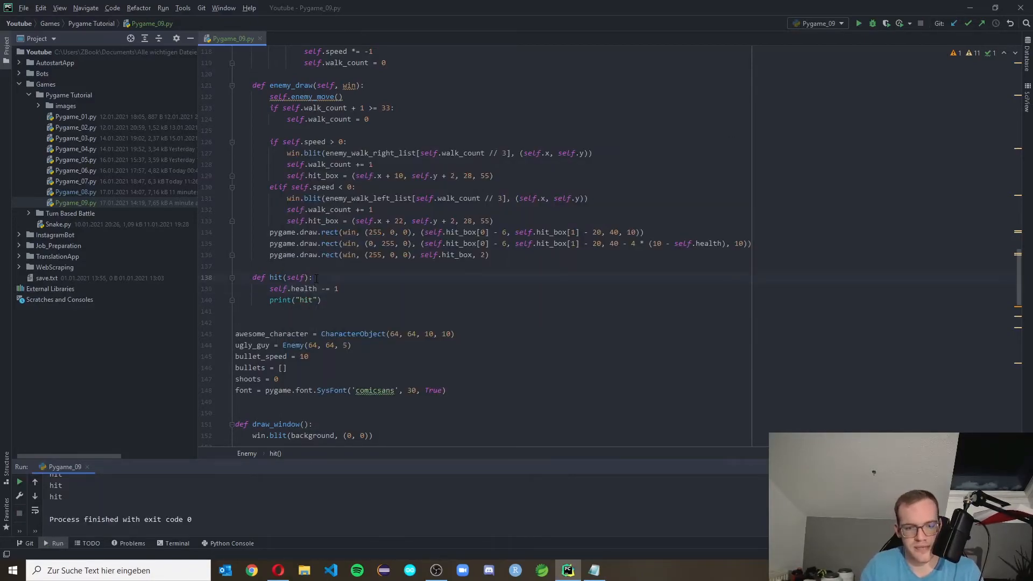
pyautogui.write('if self.health > 1:')
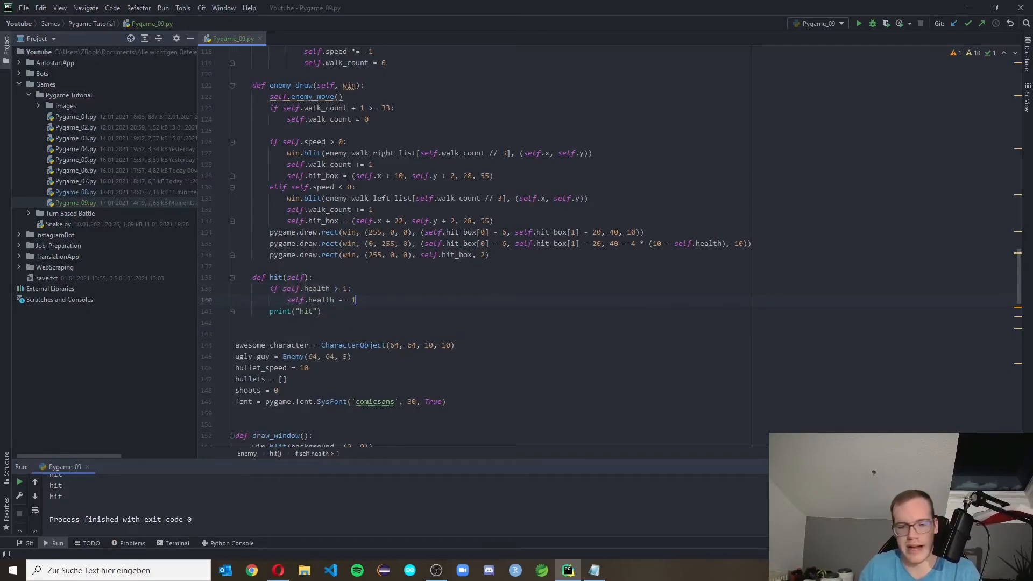